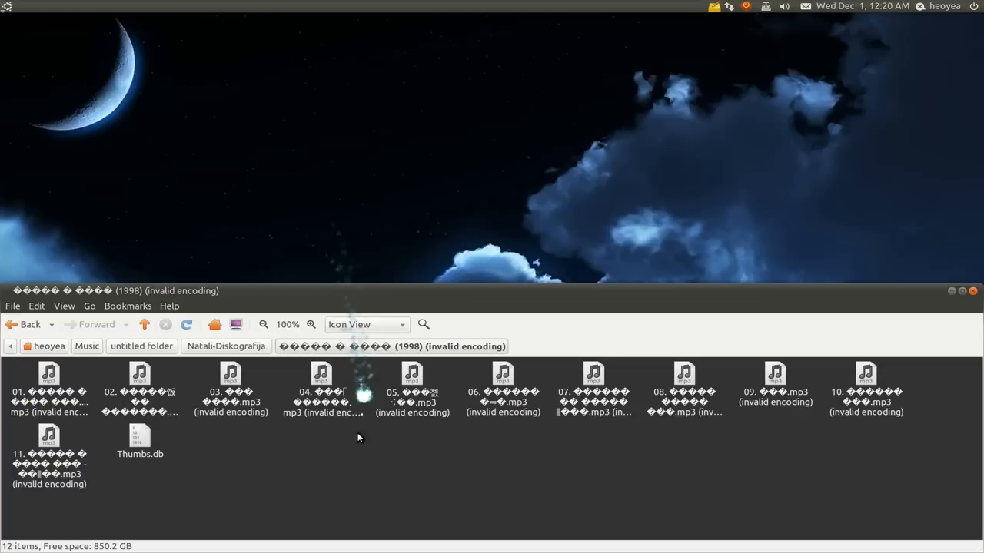
pyautogui.moveTo(684, 223)
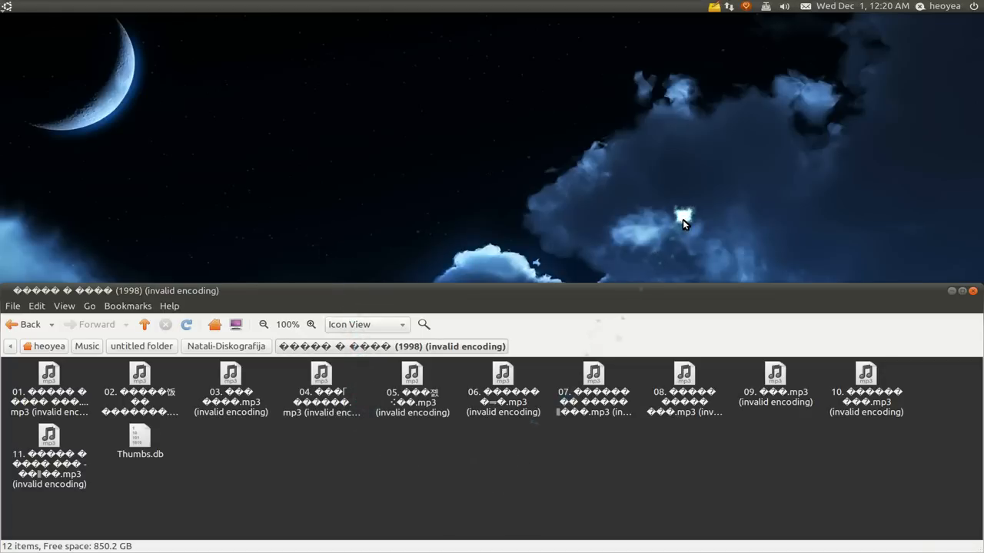
pyautogui.moveTo(707, 453)
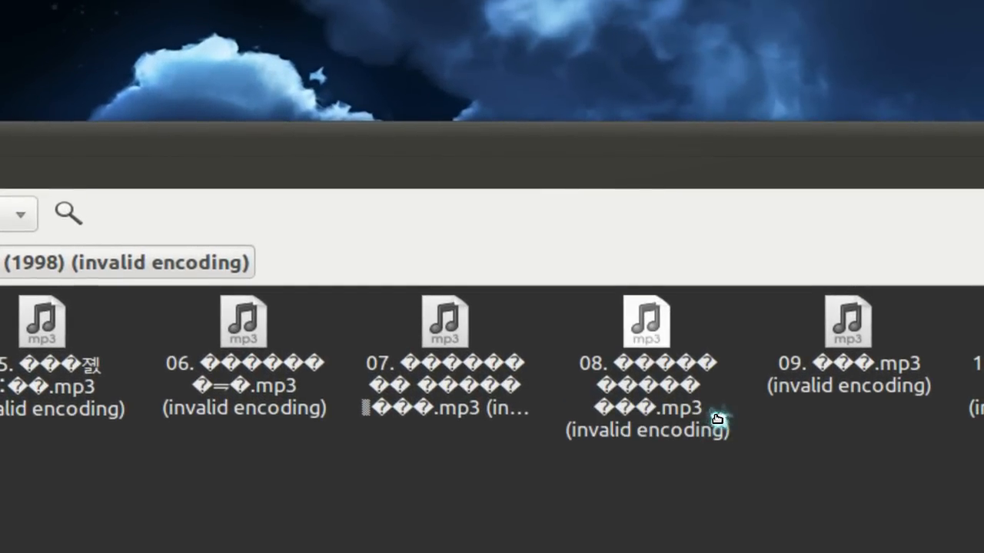
pyautogui.moveTo(715, 418)
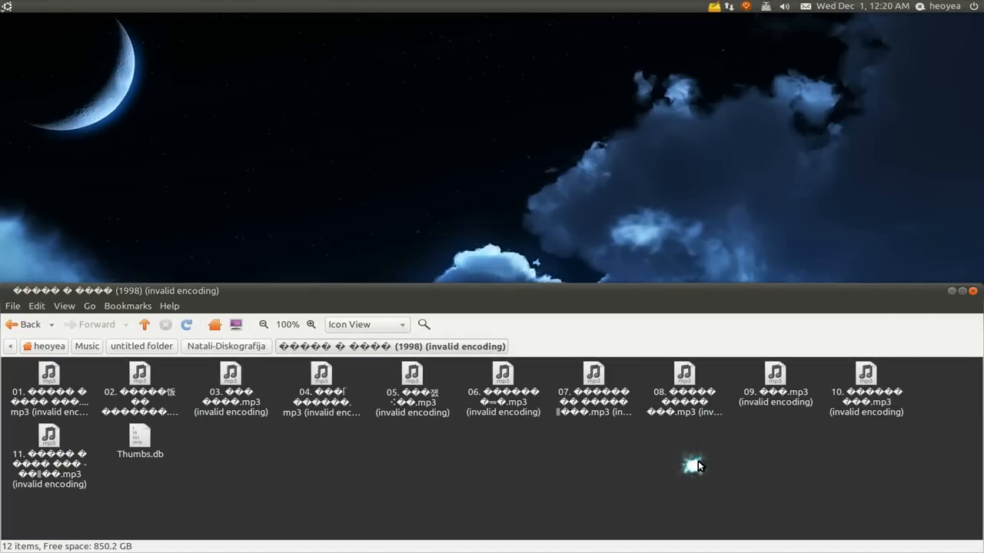
pyautogui.moveTo(686, 458)
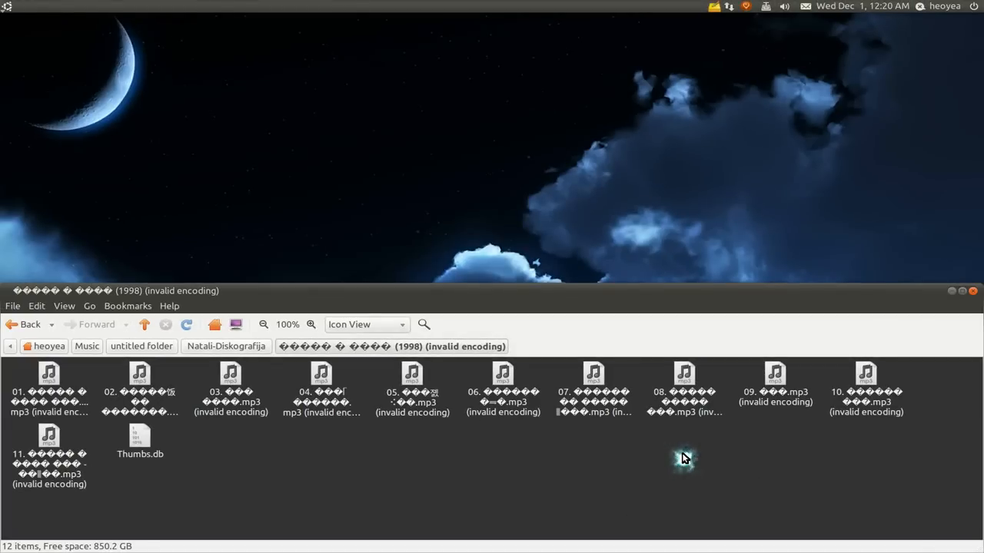
# Launch a terminal in the album folder via Nautilus's Open in Terminal action
pyautogui.rightClick(684, 460)
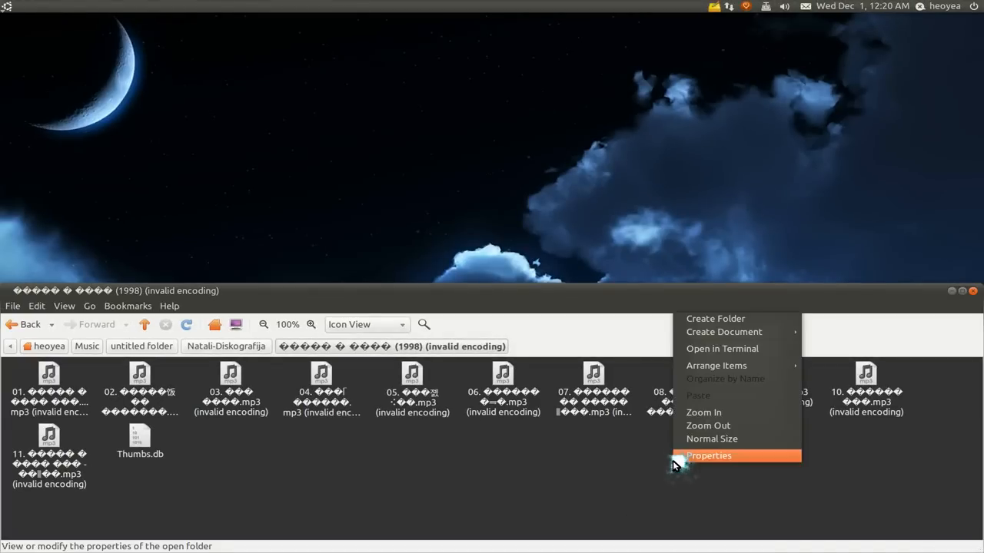
pyautogui.moveTo(722, 347)
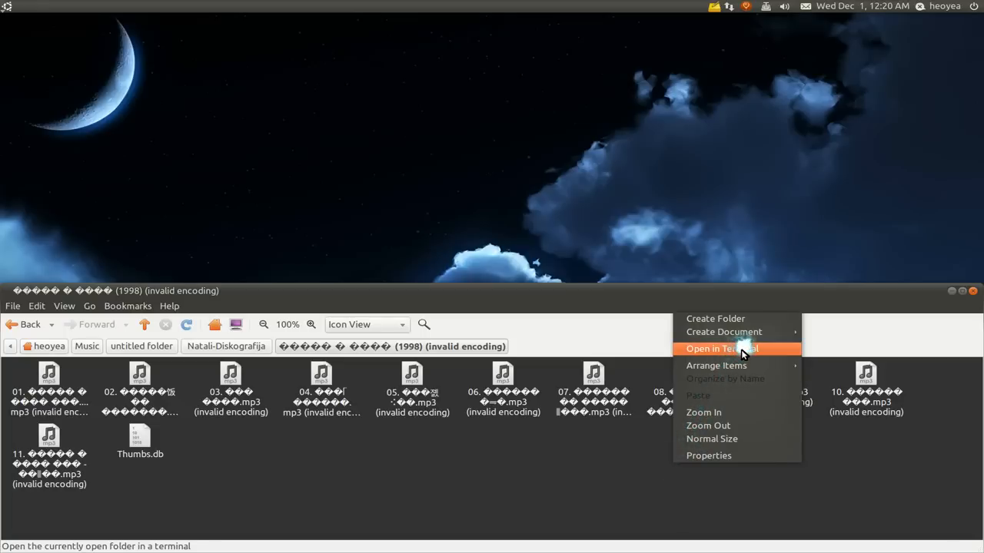
pyautogui.click(721, 348)
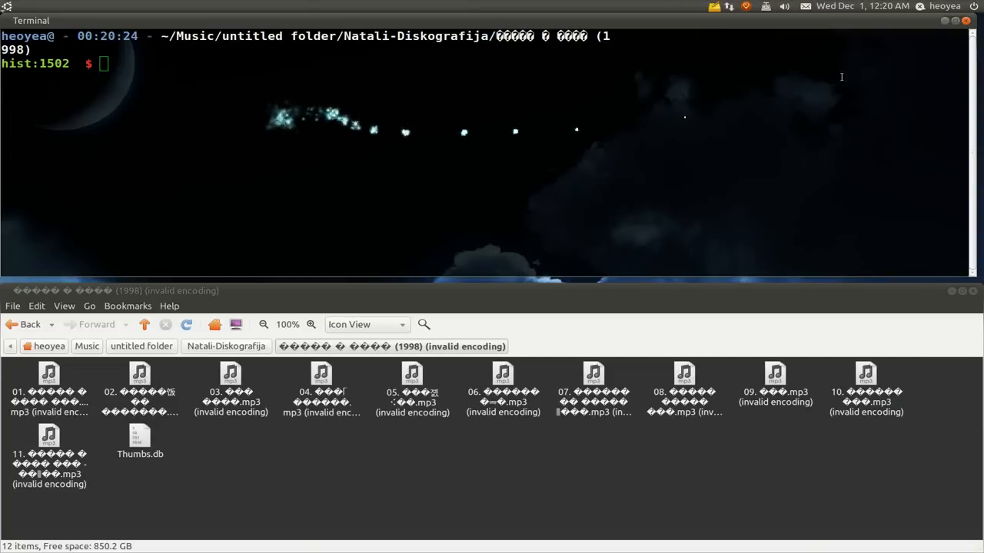
pyautogui.moveTo(507, 157)
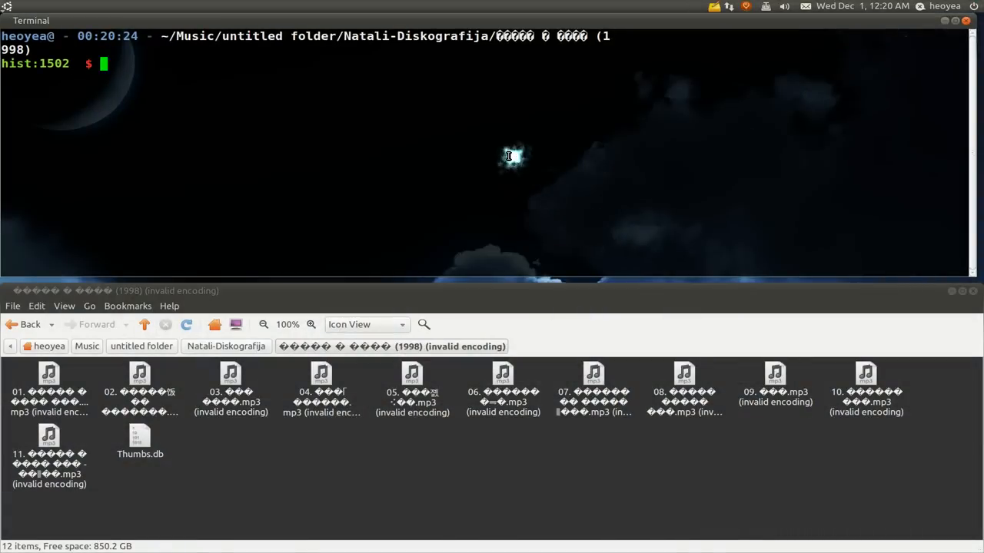
# Enter convmv -r --notest -f cp866 -t UTF-8 *, correcting the initially reversed encodings
pyautogui.write('convmv -r --notest -f UTF-8 -t cp866 *')
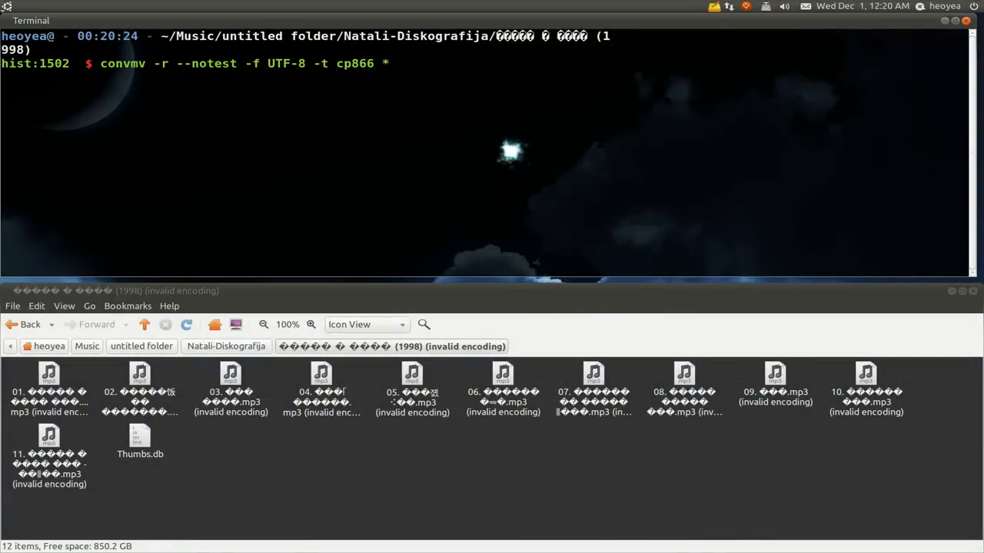
pyautogui.write('convmv -r --notest -f cp866 -t UTF-8 *')
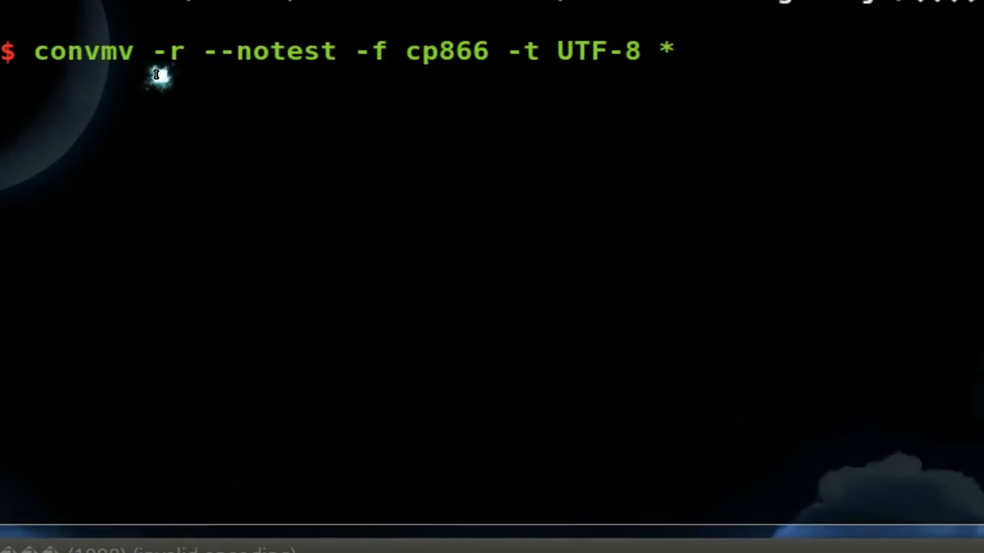
pyautogui.moveTo(157, 73)
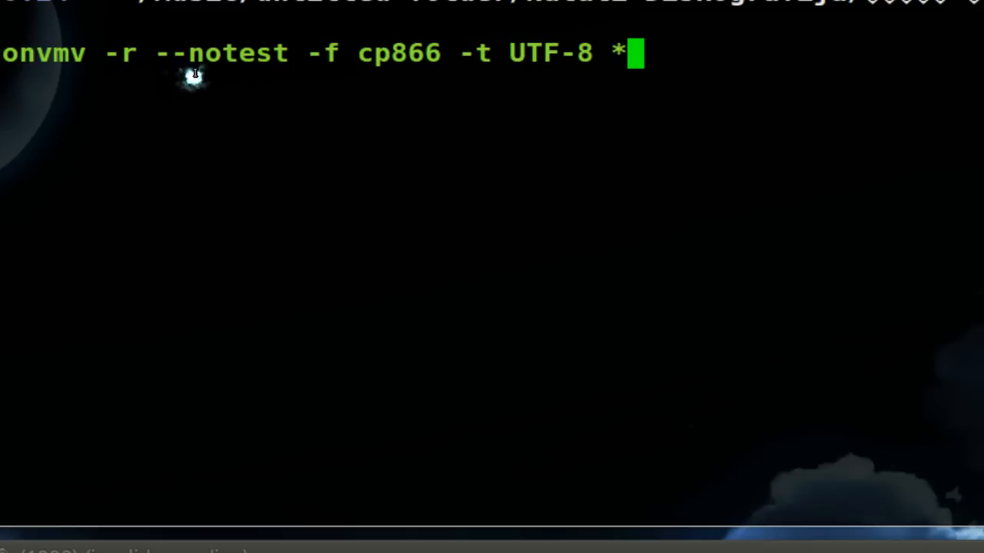
pyautogui.moveTo(199, 77)
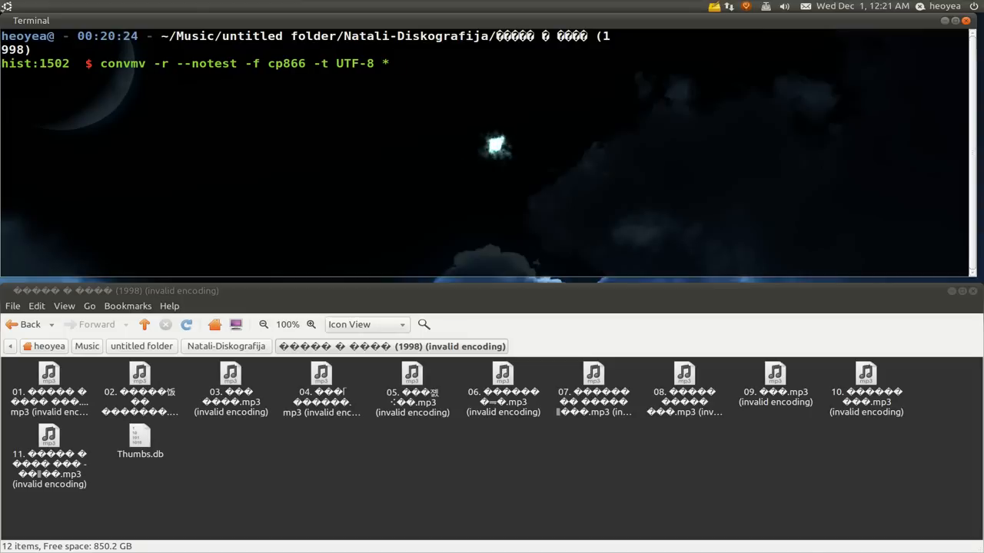
# Run the conversion, renaming all eleven MP3 files to readable Cyrillic UTF-8 names
pyautogui.press('Return')
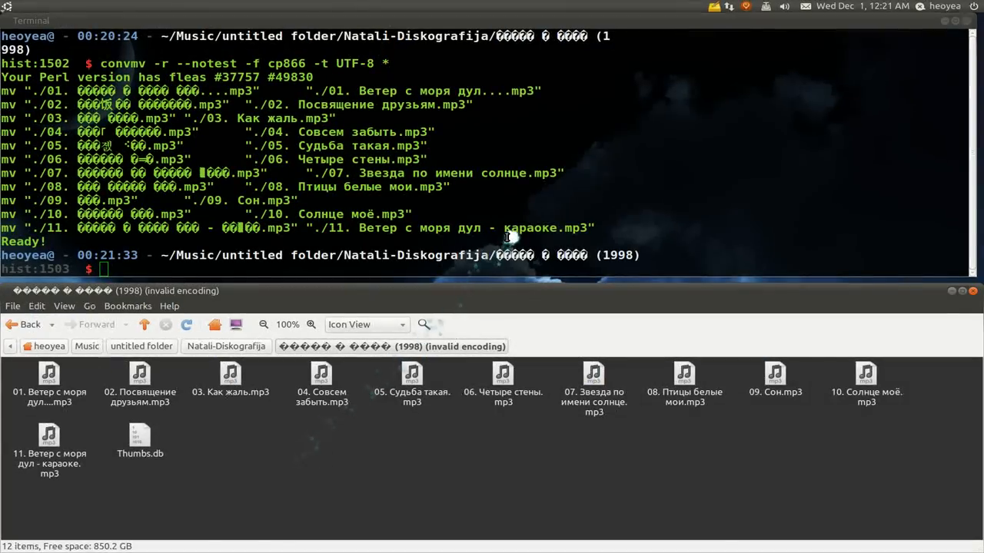
pyautogui.moveTo(546, 192)
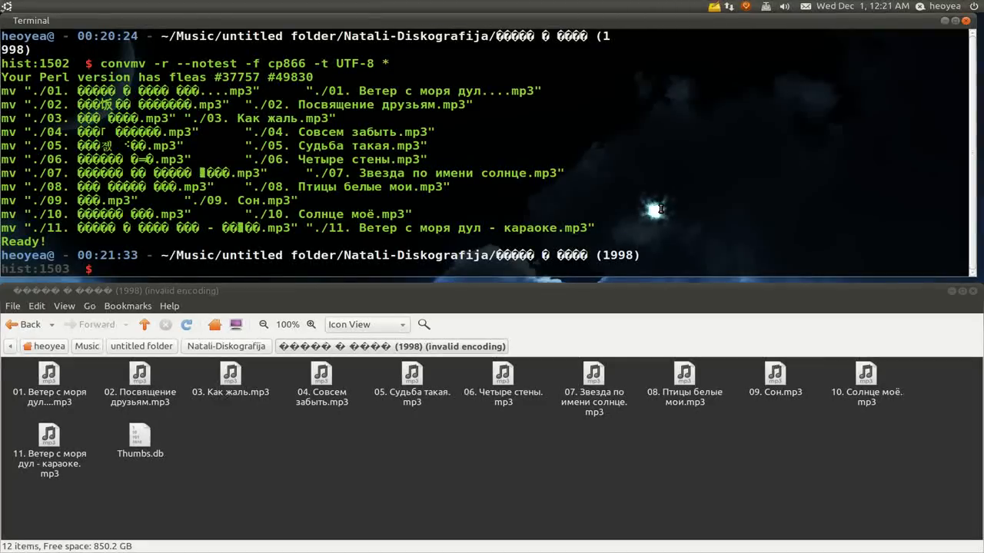
# Run convmv -r --notest -f UTF-8 -t cp866 * to revert the filenames to cp866
pyautogui.write('convmv -r --notest -f UTF-8 -t cp866 *')
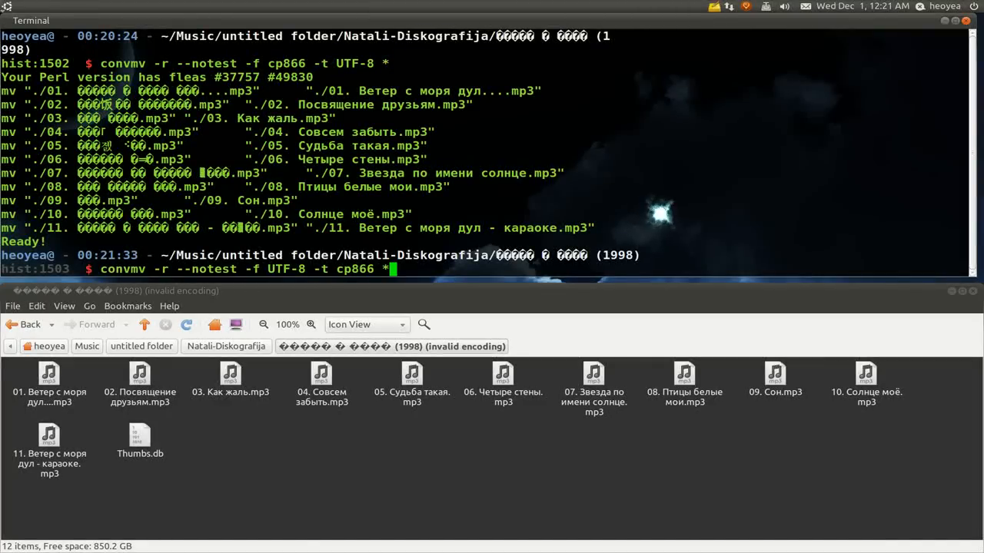
pyautogui.moveTo(279, 298)
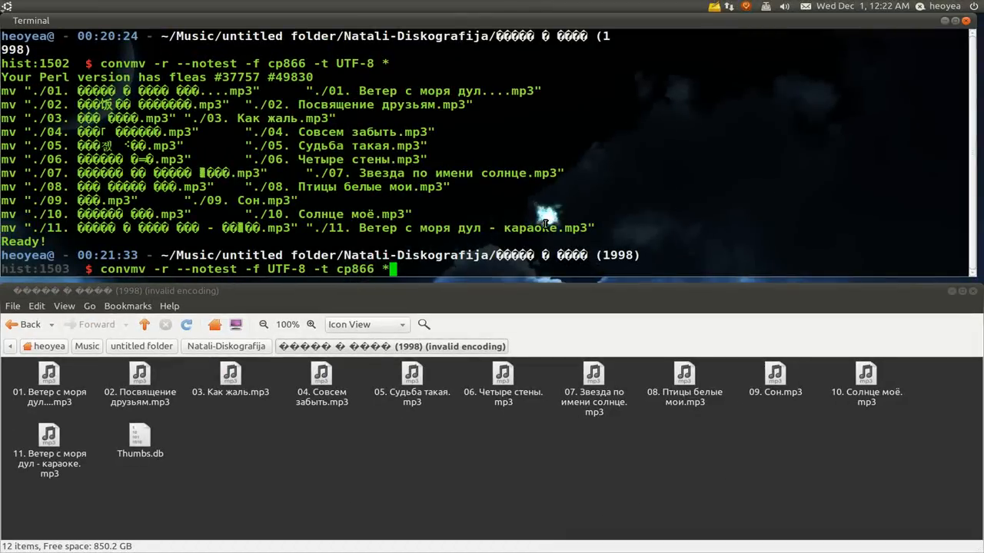
pyautogui.press('Return')
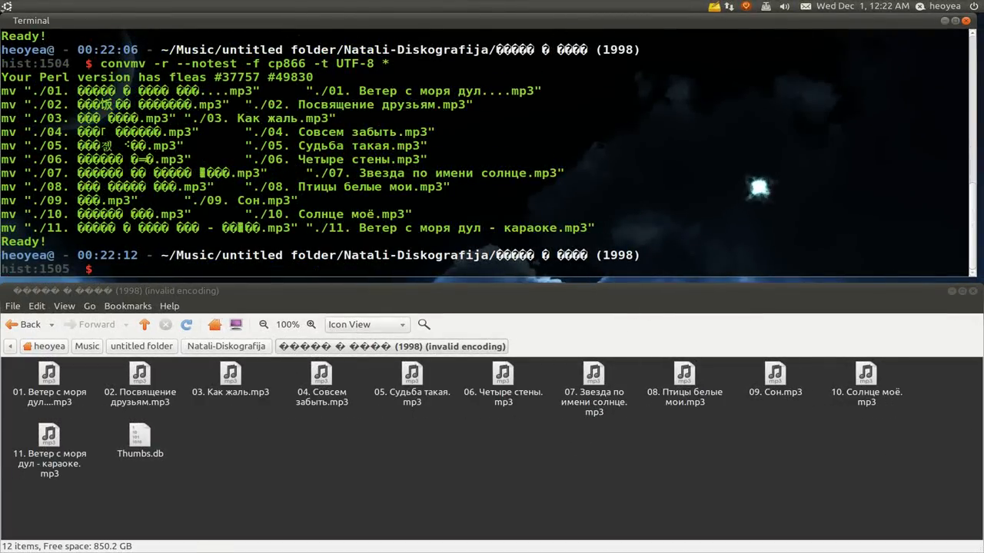
pyautogui.moveTo(652, 479)
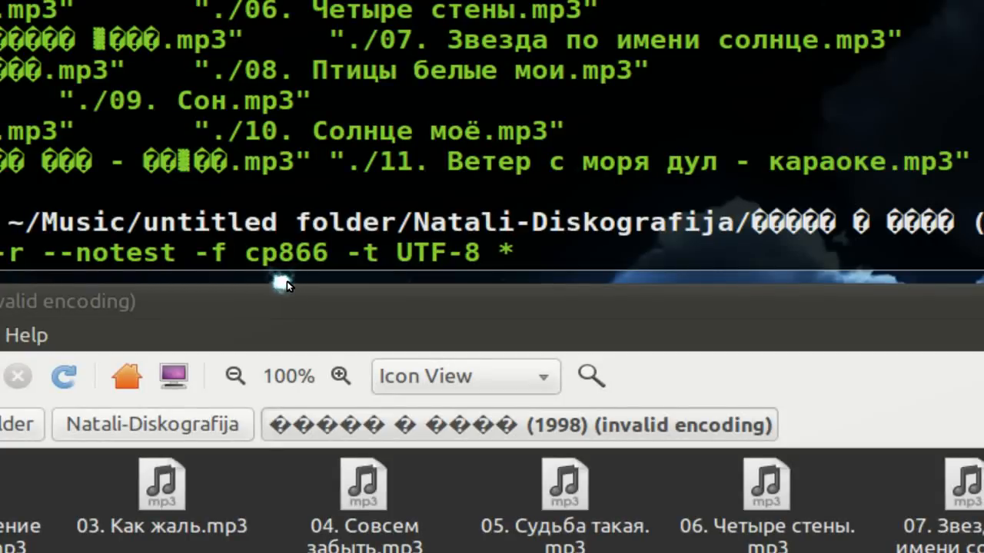
# Run convmv --list and scroll through the printed list of supported encodings
pyautogui.press('Return')
pyautogui.write('convmv -r --notes')
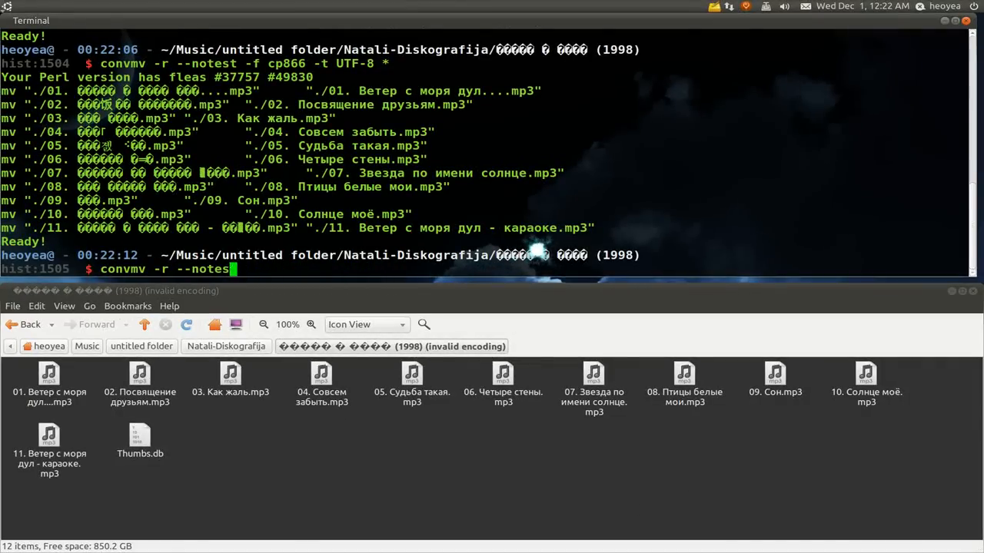
pyautogui.press('BackSpace')
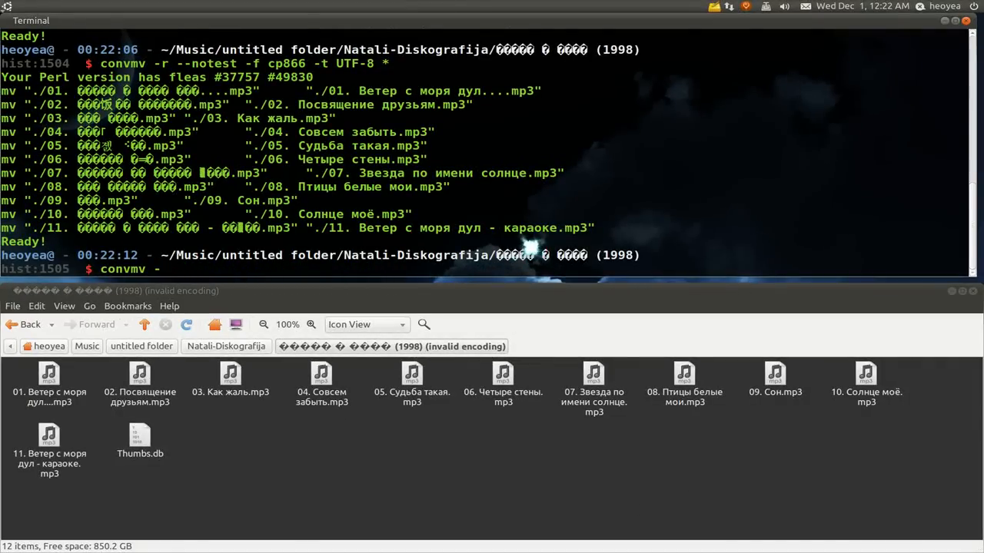
pyautogui.write('-list')
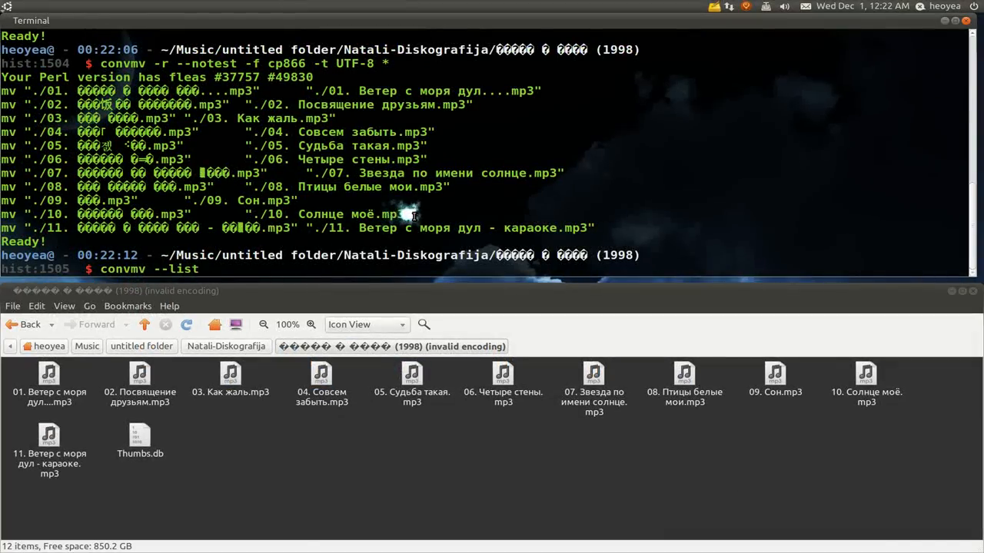
pyautogui.press('Return')
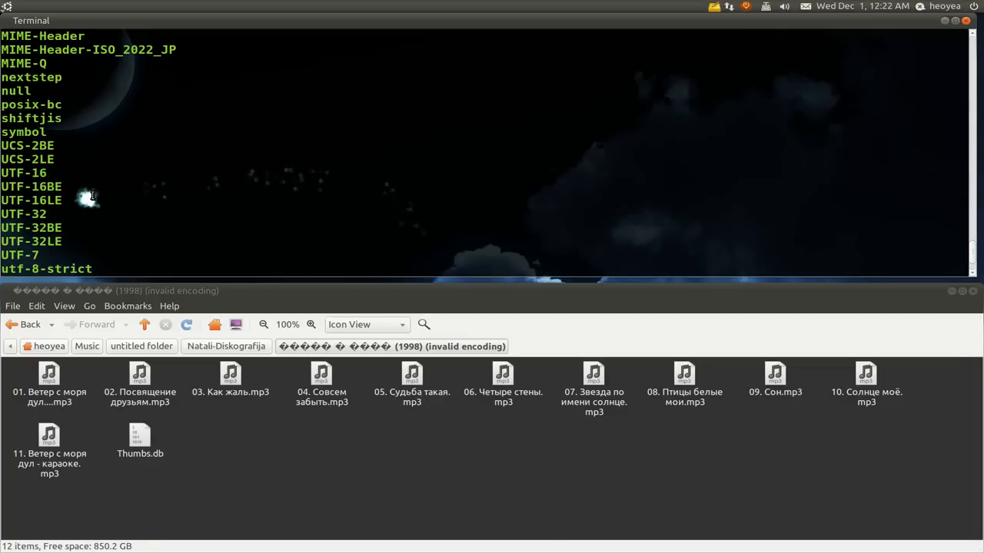
pyautogui.scroll(3)
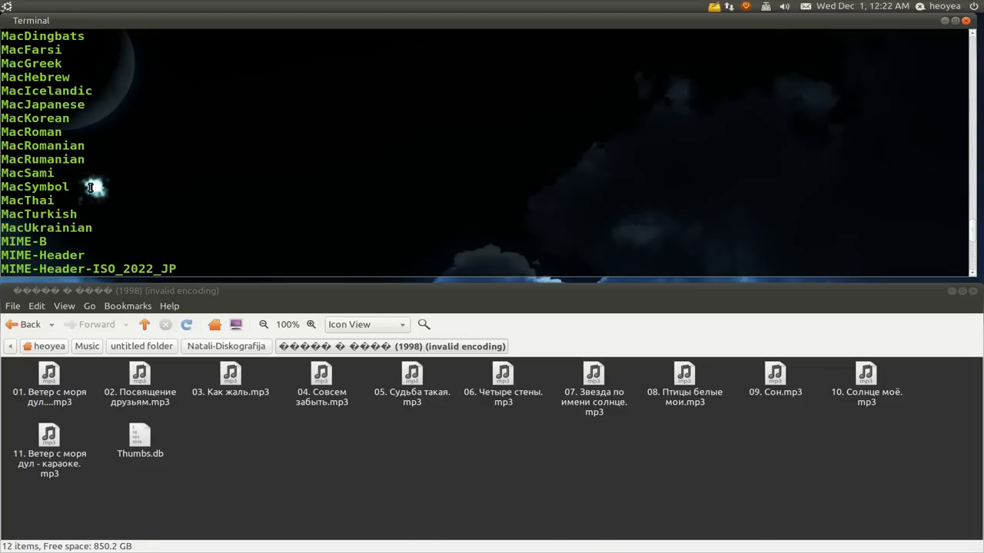
pyautogui.scroll(3)
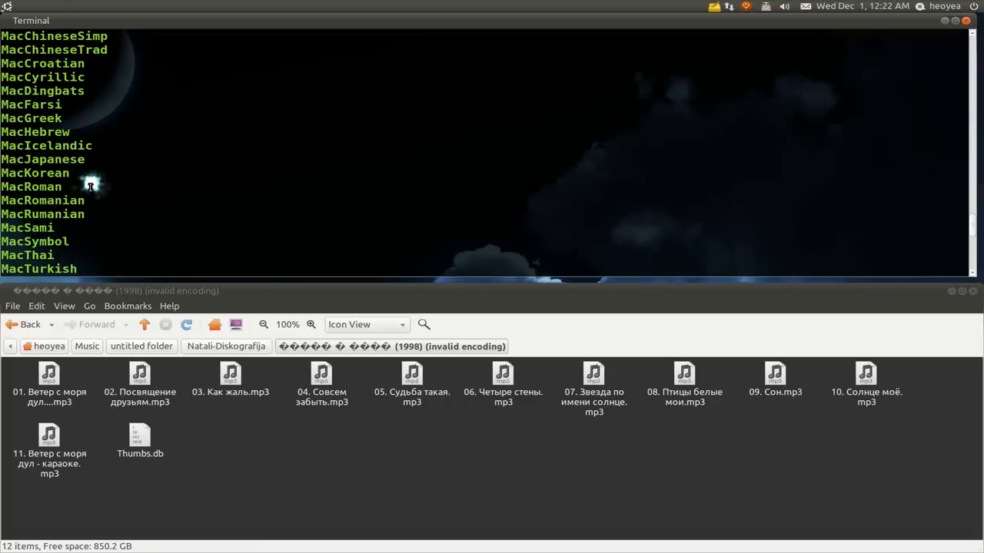
pyautogui.scroll(3)
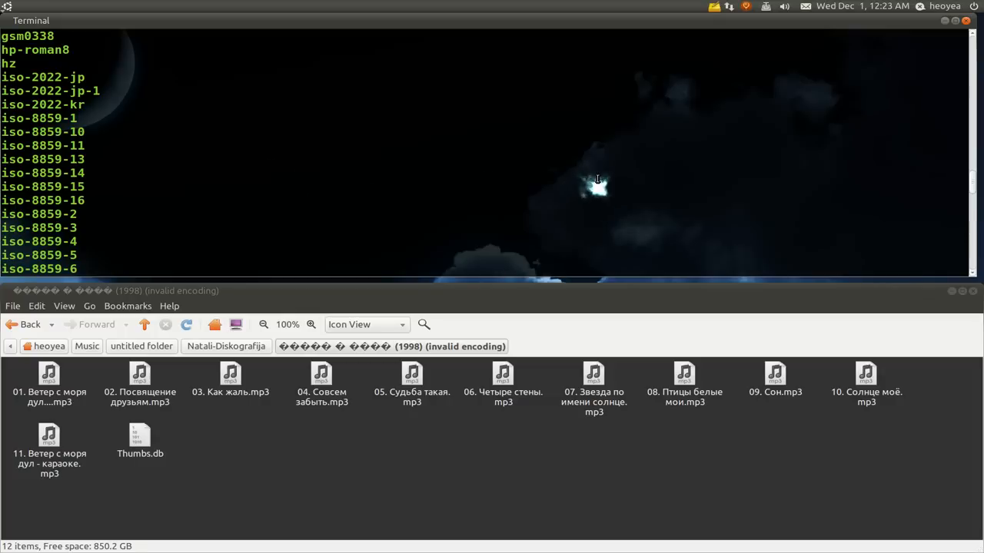
pyautogui.moveTo(547, 108)
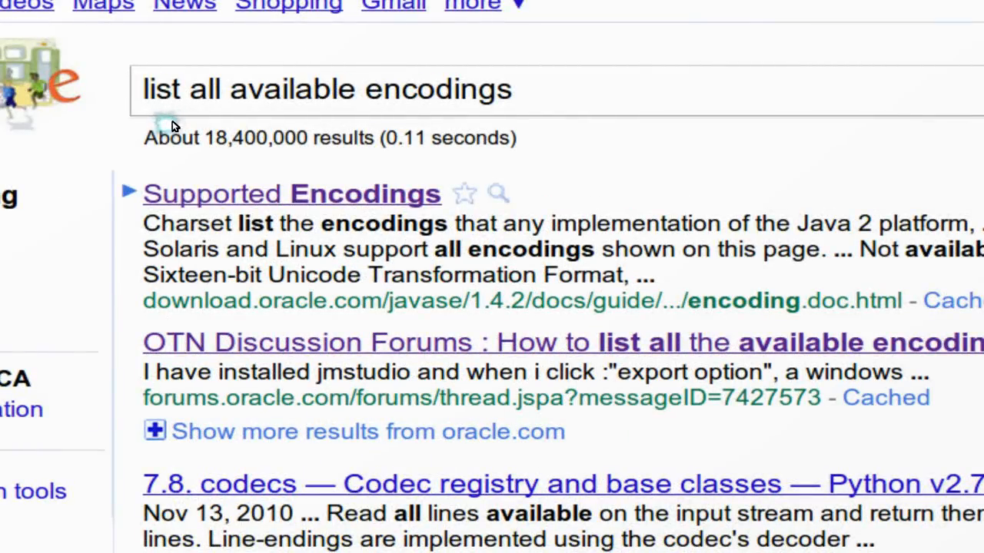
# From the Google results for 'list all available encodings', go to Oracle's Supported Encodings page
pyautogui.scroll(-3)
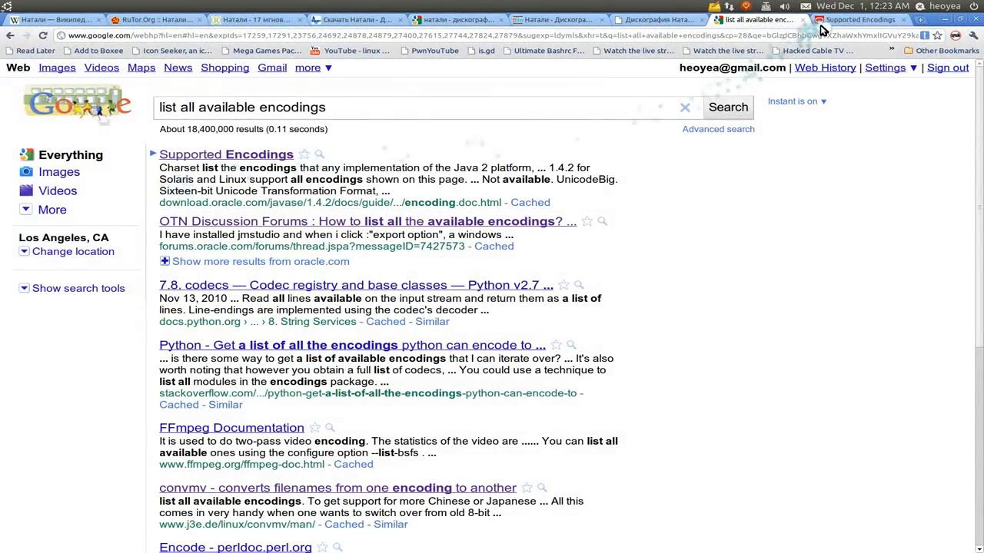
pyautogui.click(226, 154)
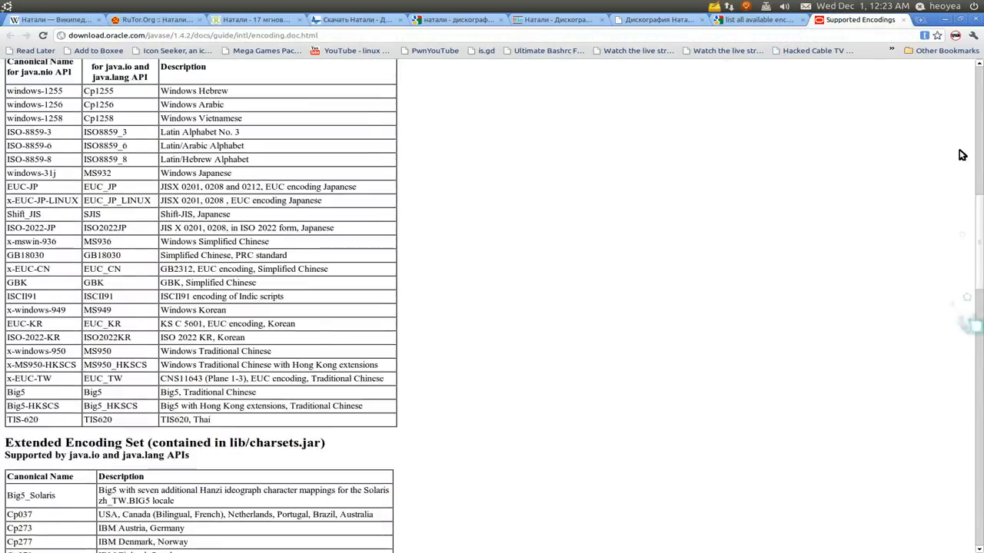
# Find 'russian' (KOI8-R) and then 'jap' entries on the Supported Encodings page
pyautogui.scroll(3)
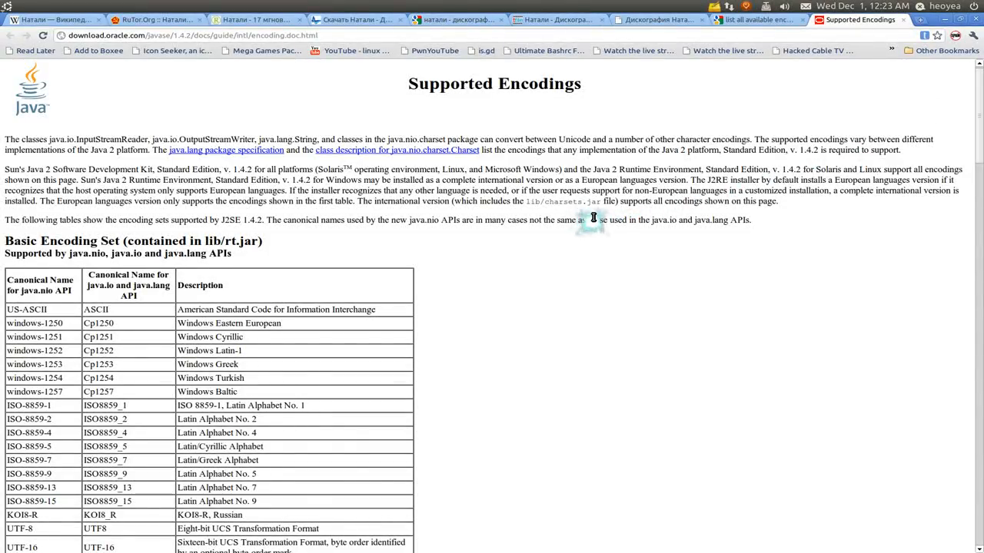
pyautogui.write('ru')
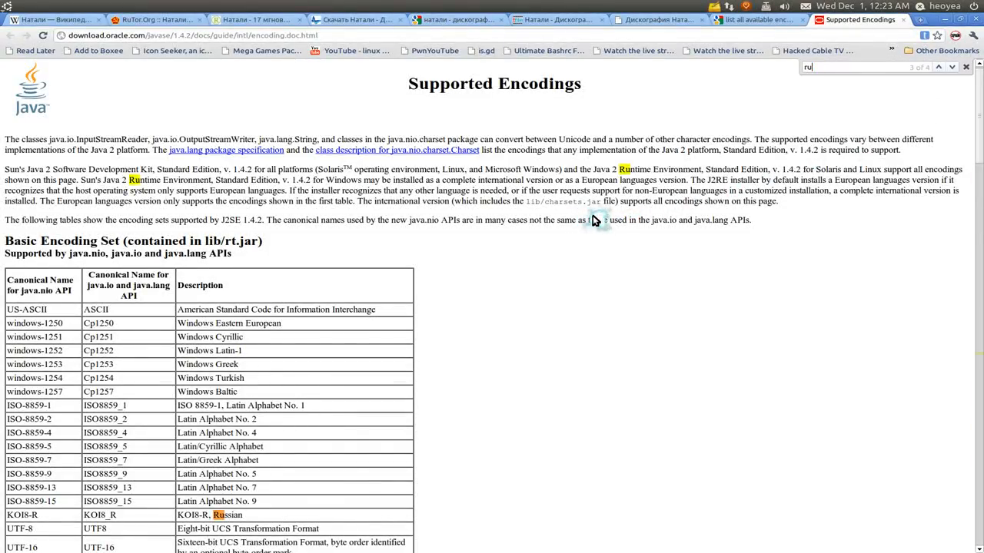
pyautogui.write('ssian')
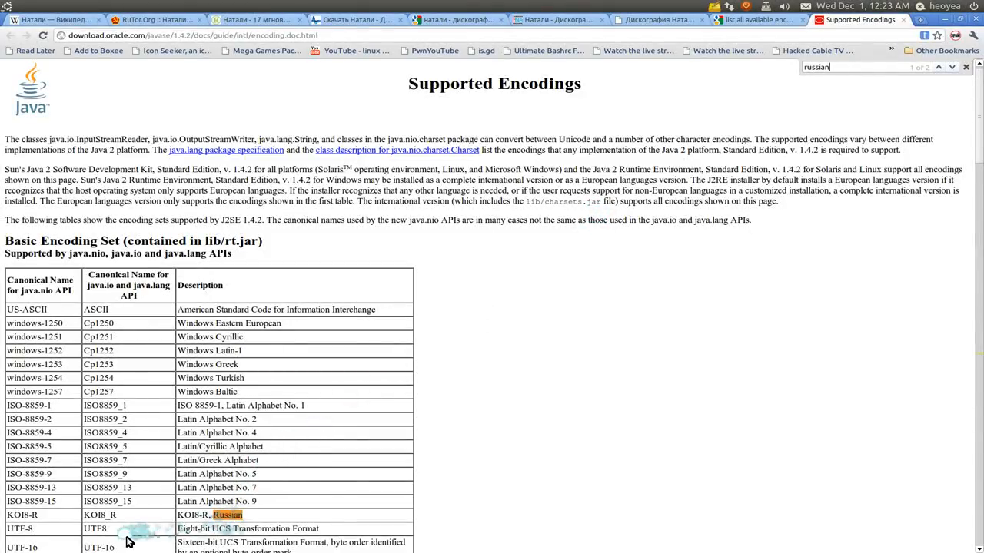
pyautogui.moveTo(269, 501)
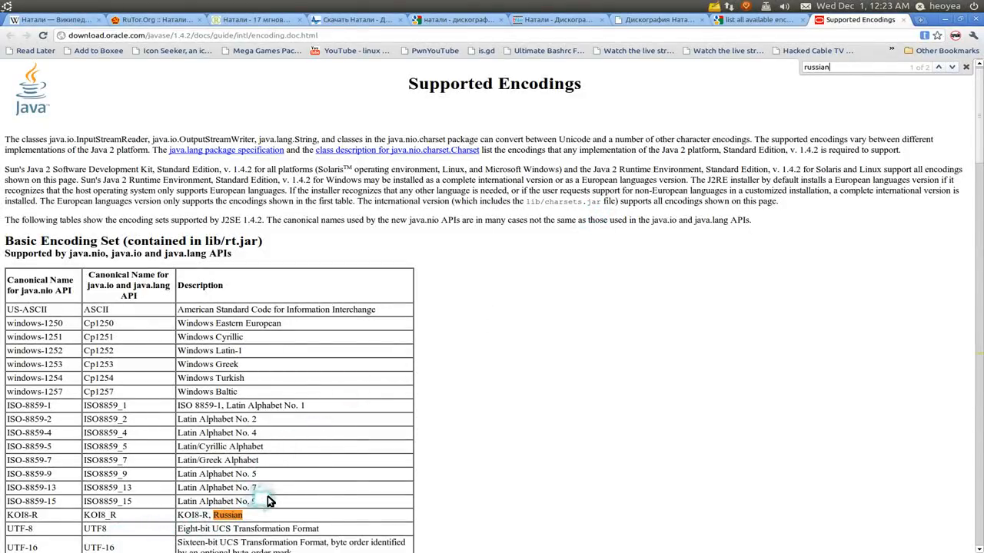
pyautogui.click(938, 68)
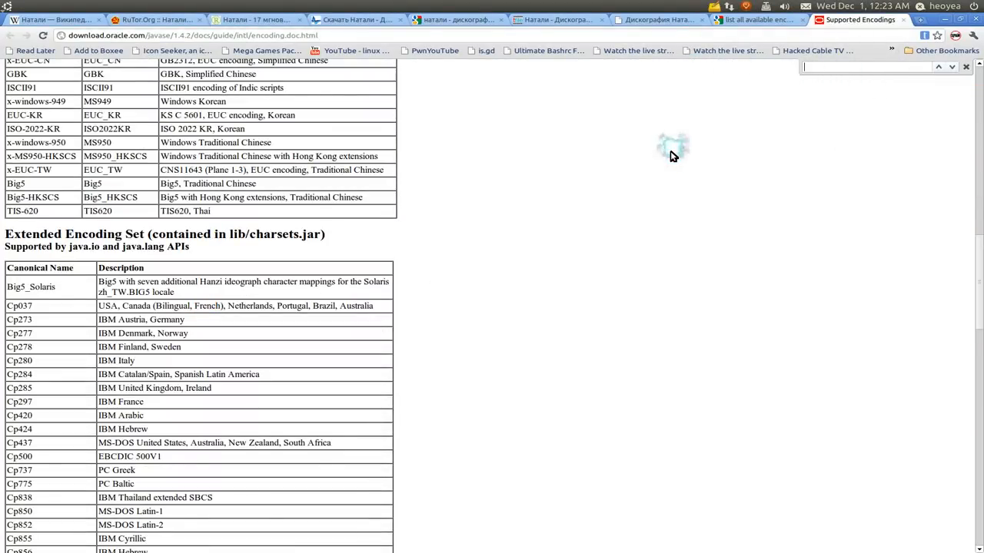
pyautogui.write('jap')
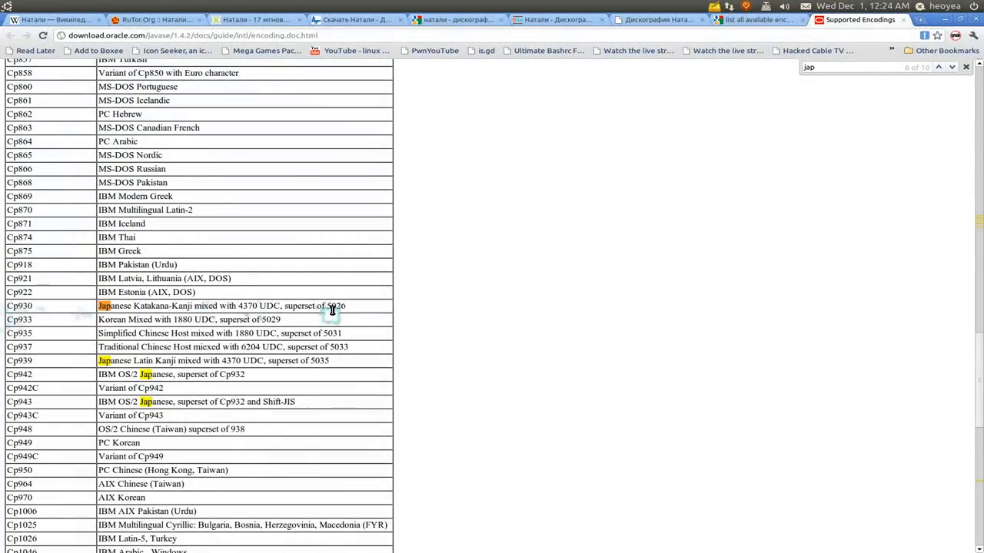
pyautogui.moveTo(387, 541)
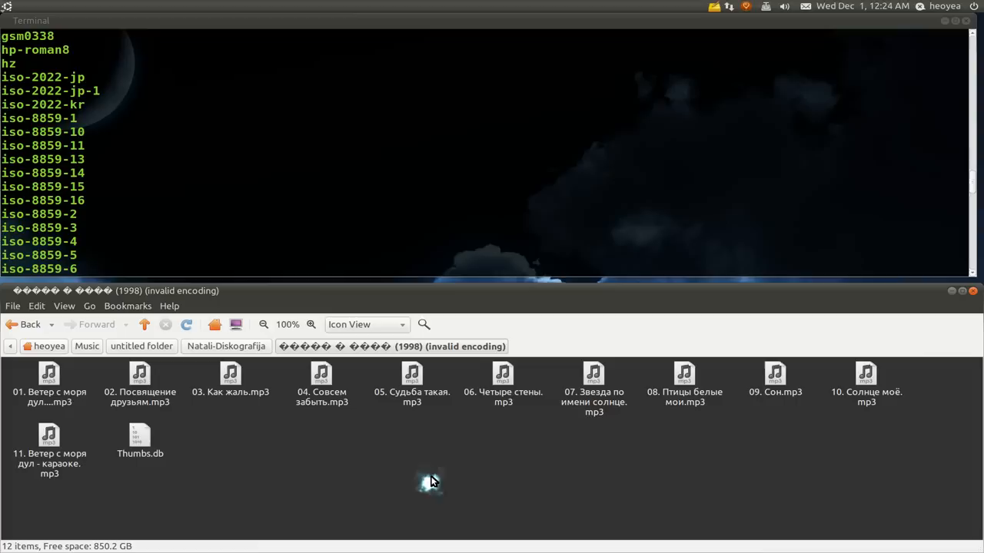
pyautogui.moveTo(434, 483)
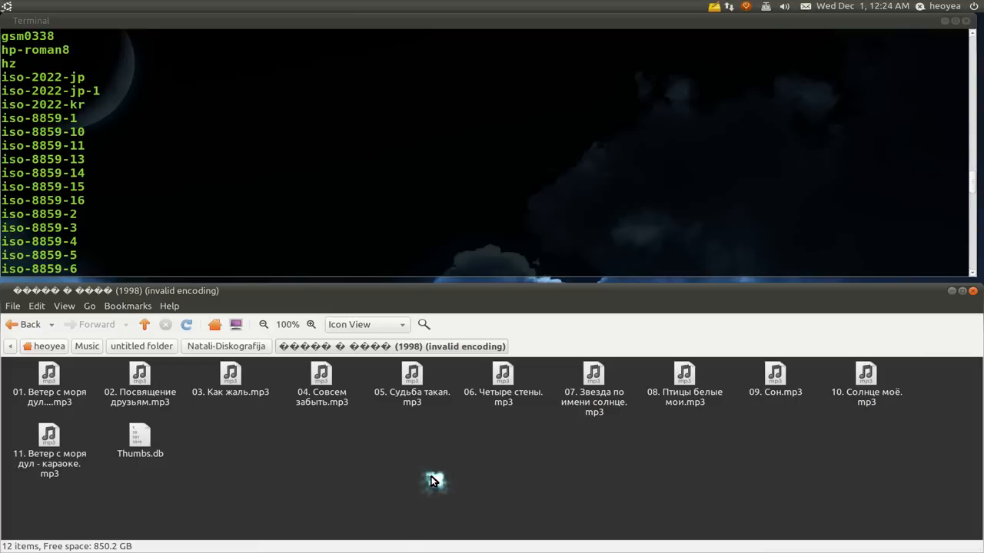
pyautogui.moveTo(434, 470)
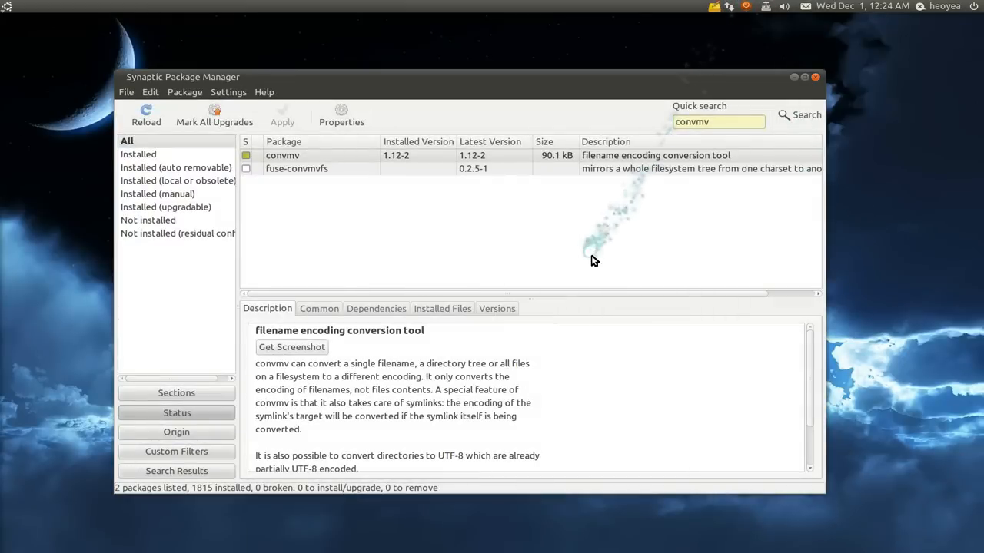
pyautogui.moveTo(280, 206)
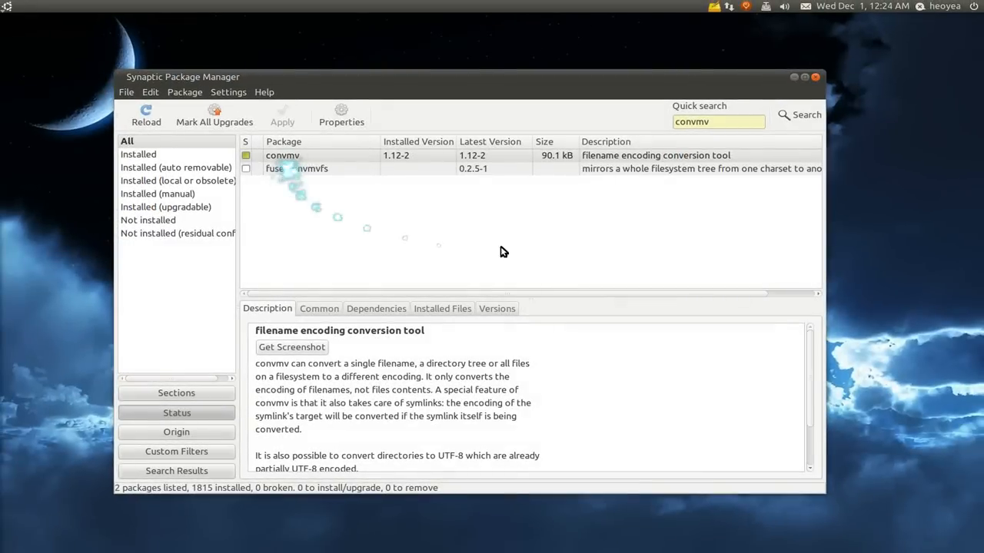
pyautogui.moveTo(707, 239)
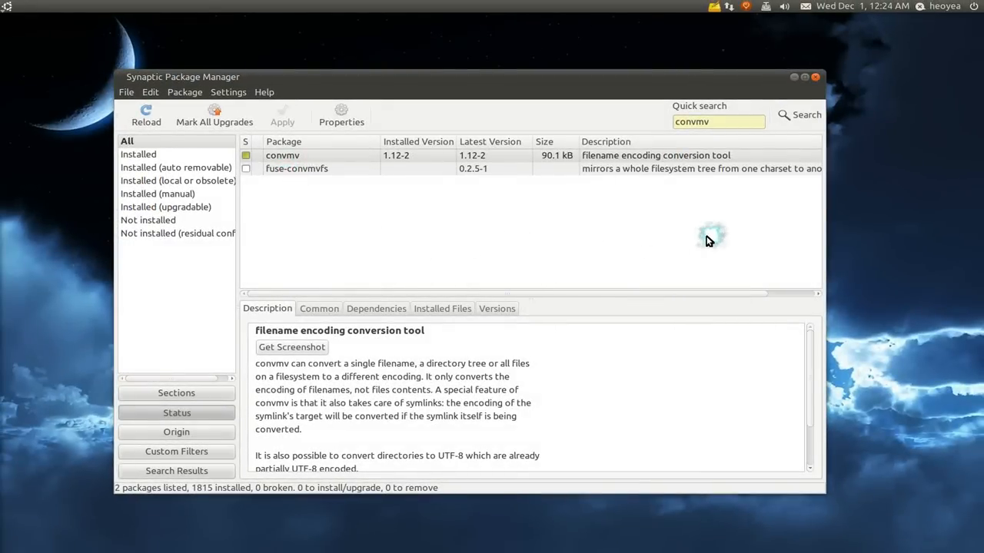
pyautogui.moveTo(658, 370)
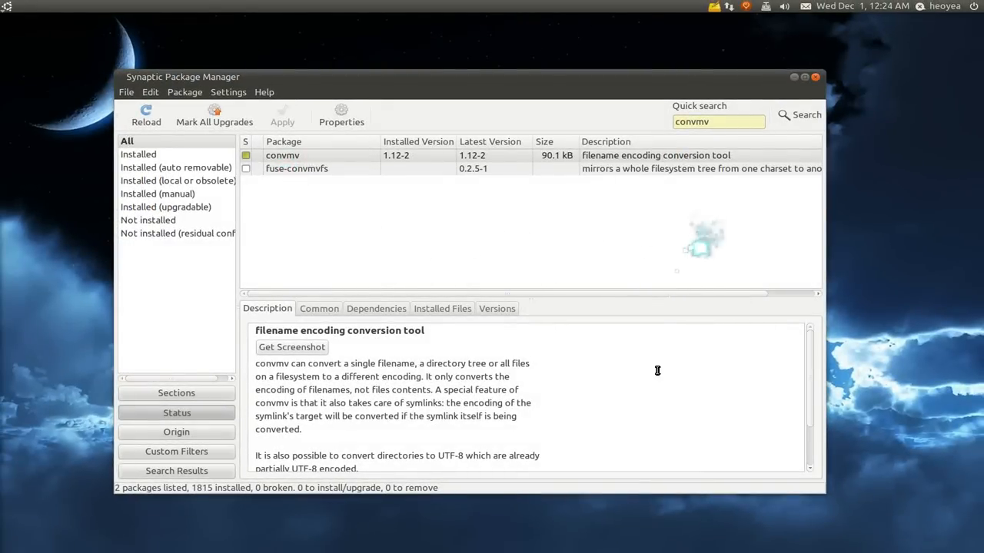